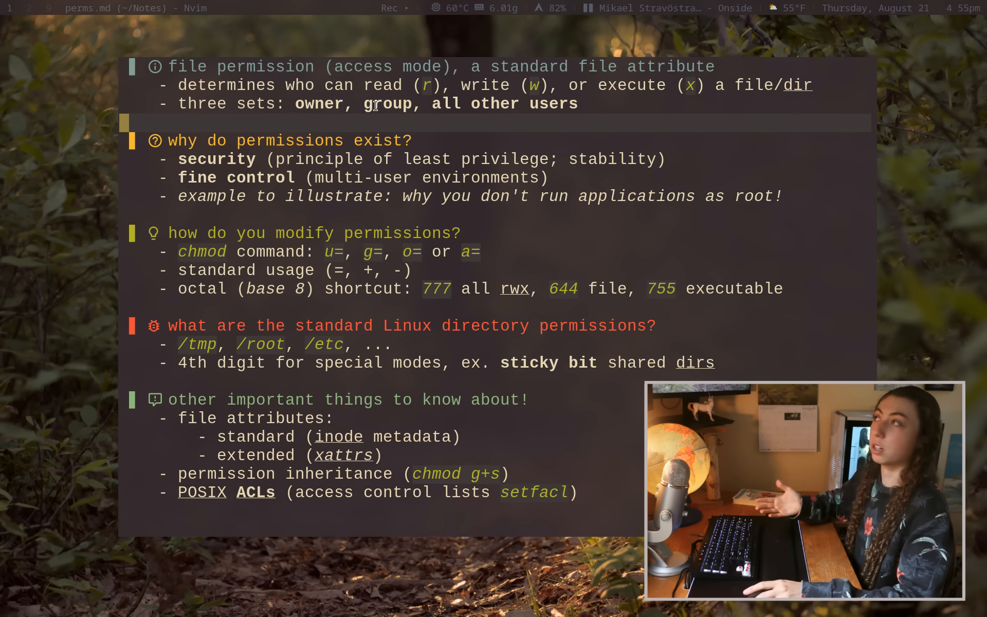
mouse_move(552, 124)
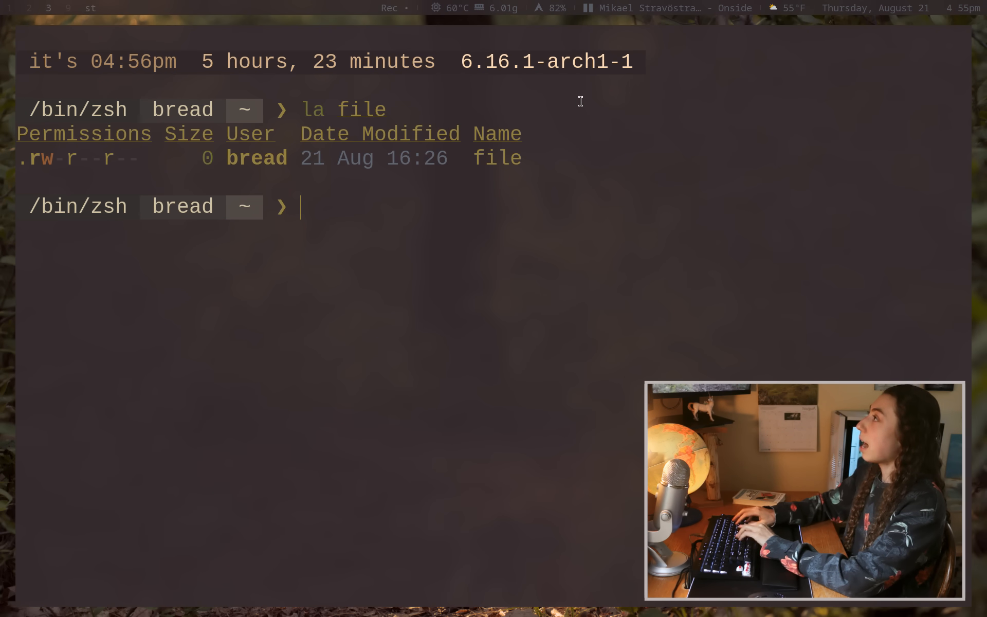
mouse_move(145, 156)
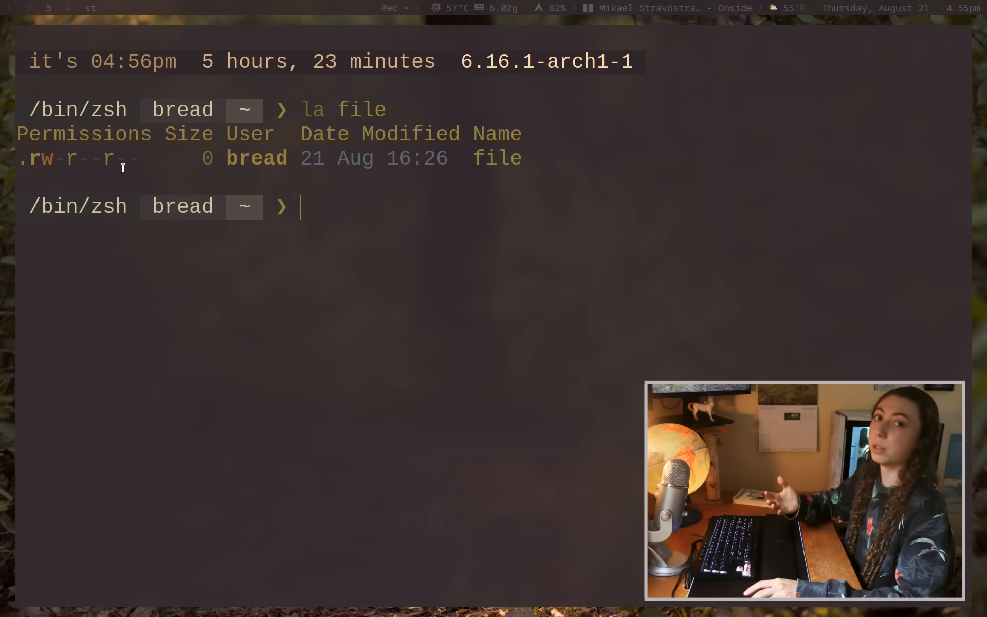
mouse_move(506, 244)
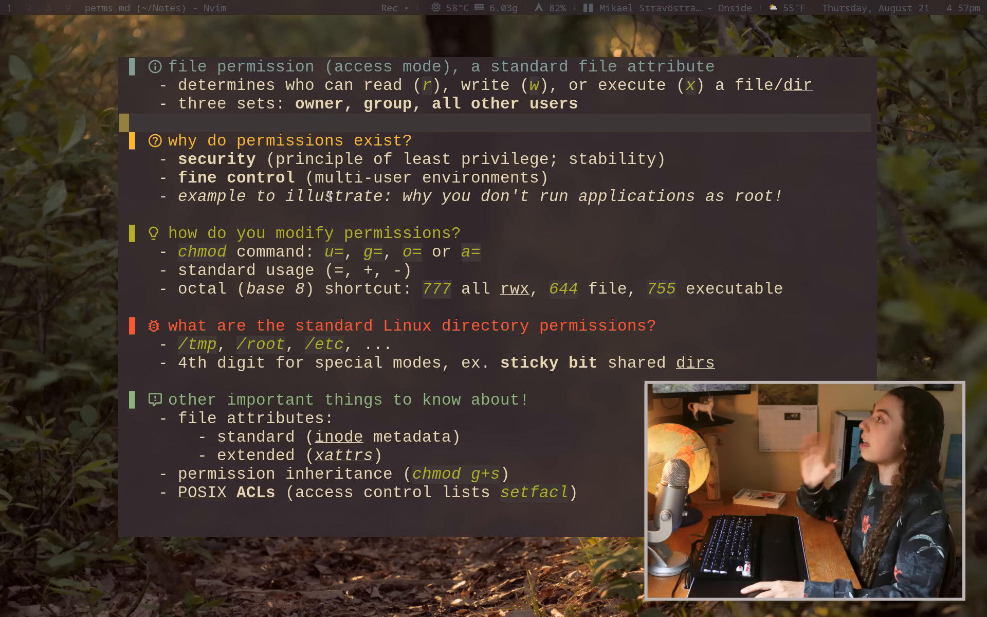
mouse_move(413, 201)
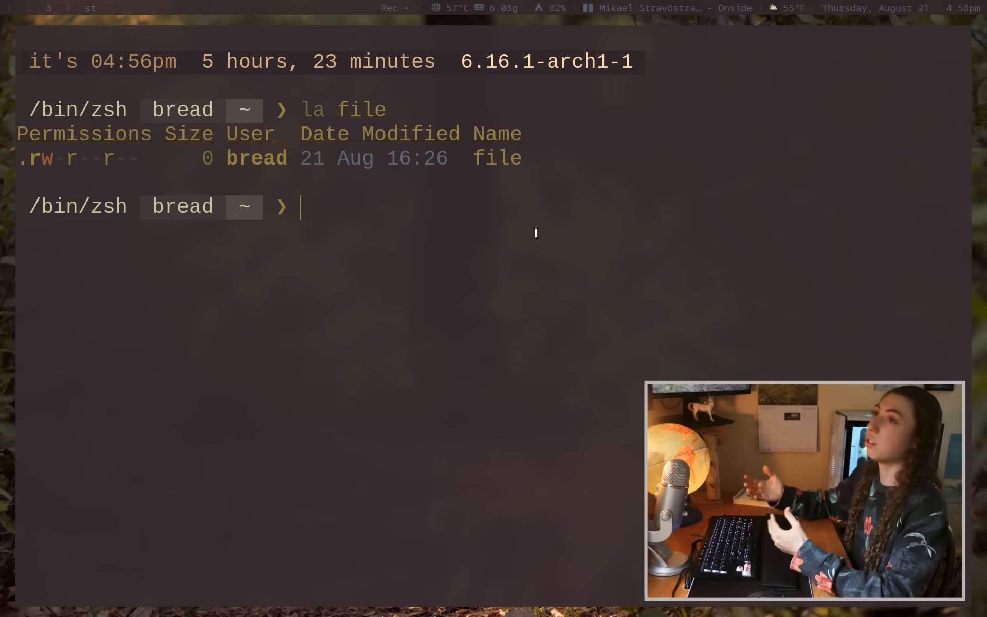
Run chmod +x file so it lists as rwxr-xr-x, then start looking up man chmod.
type("c")
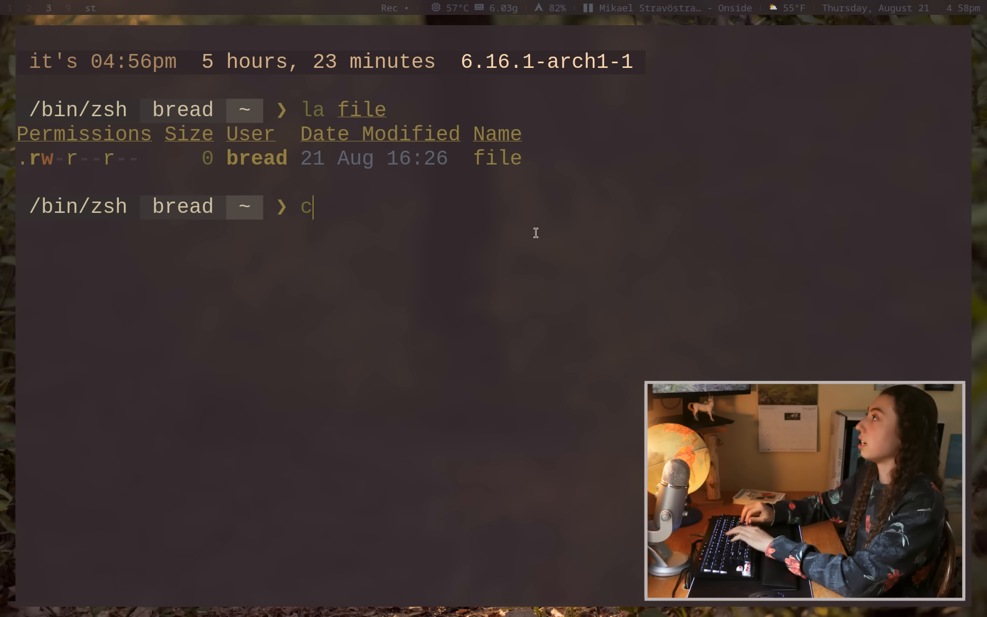
type("hmod +x")
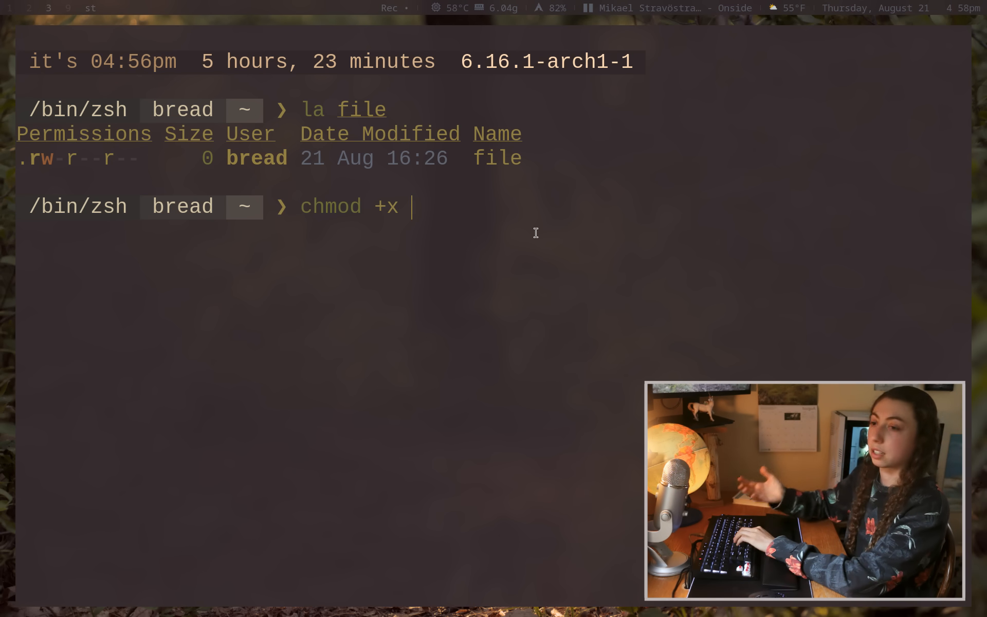
type("file")
type("!la")
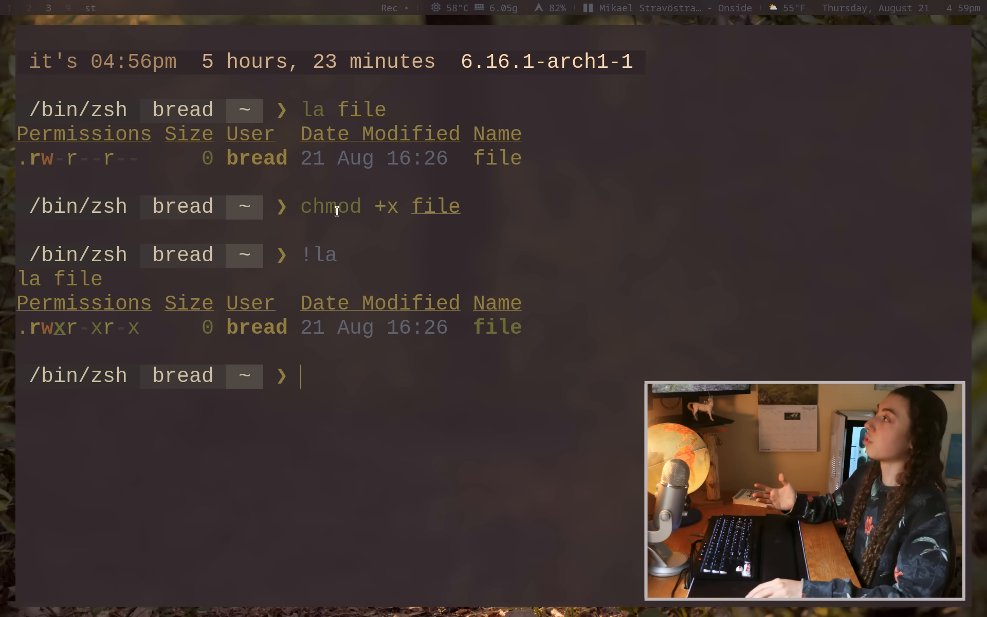
mouse_move(428, 194)
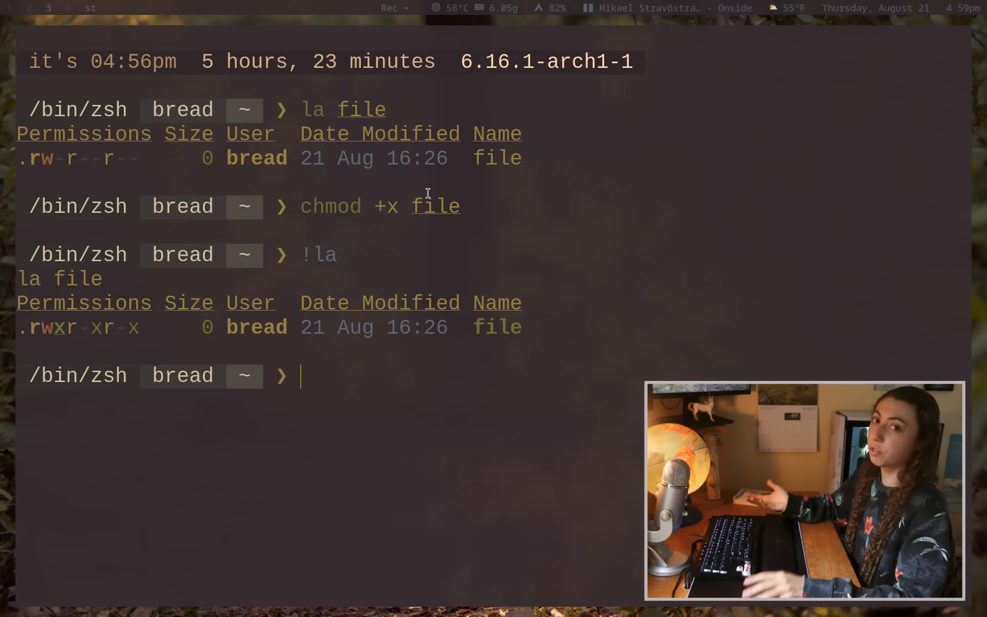
type("man ch")
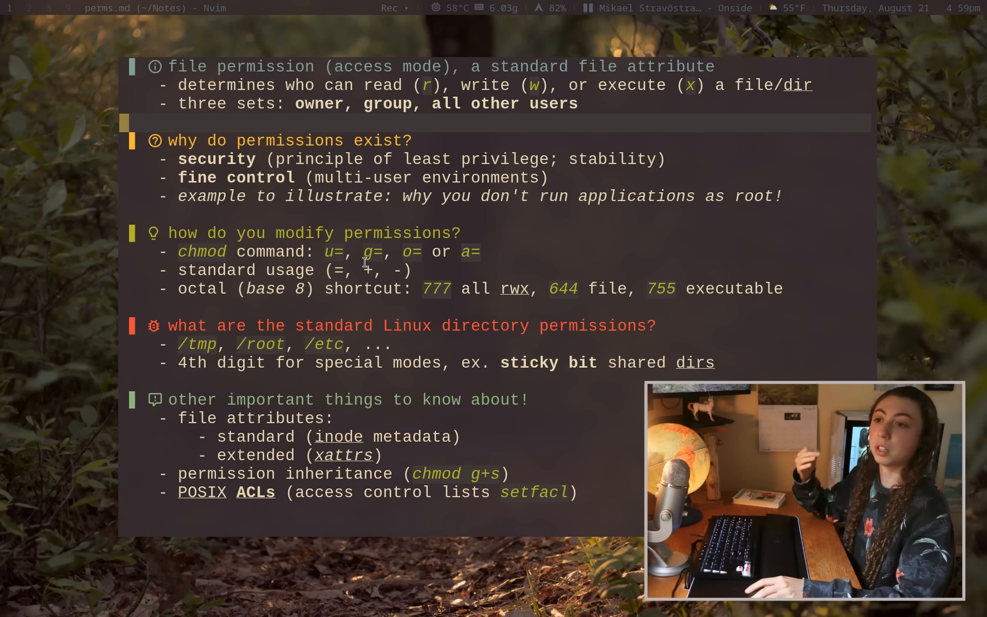
mouse_move(441, 220)
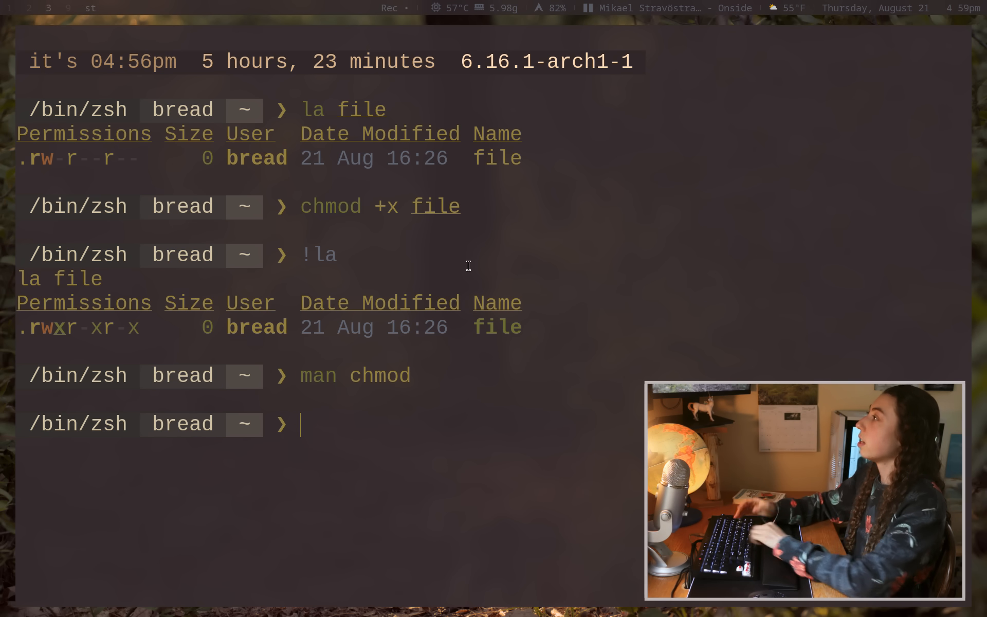
Run chmod g=rwx file to give the group full access and relist it.
type("chmod g")
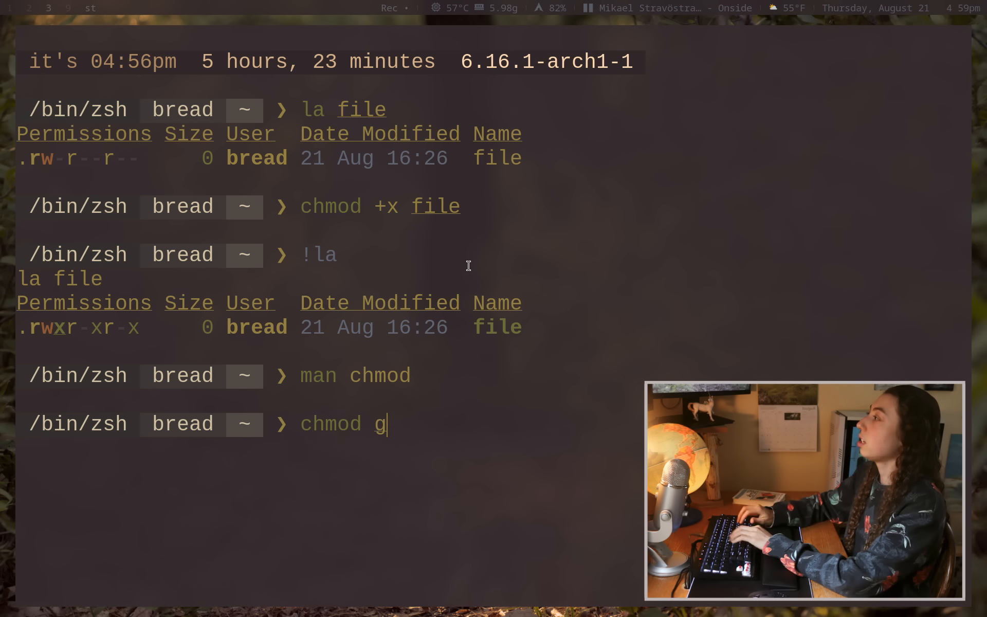
type("=rwx file")
type("!la")
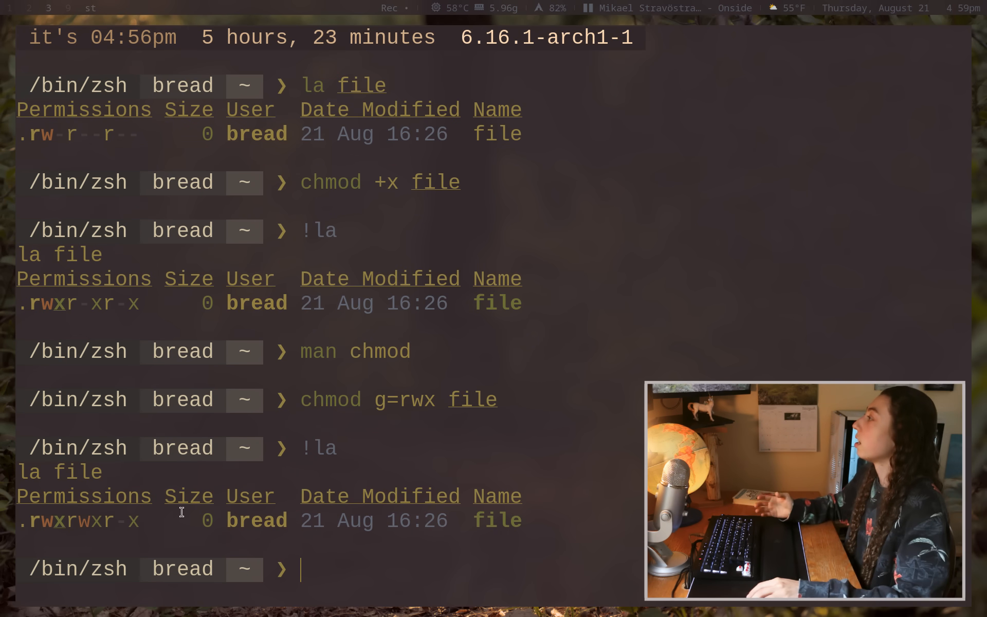
double_click(75, 520)
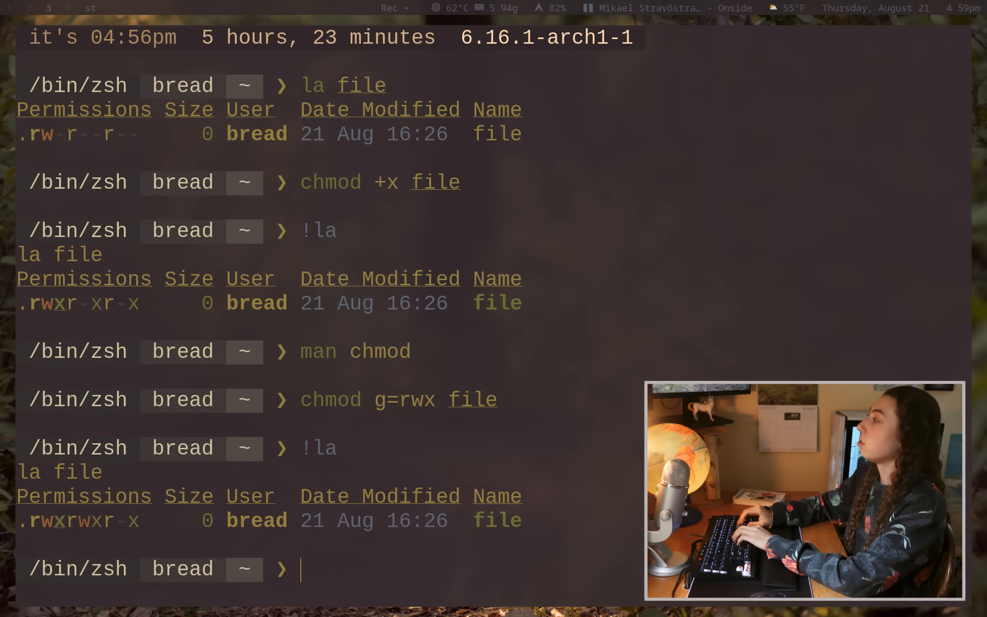
Run chmod a=rwx file then chmod a-w file, leaving it r-xr-xr-x.
type("chmod a=rwx file")
type("!la")
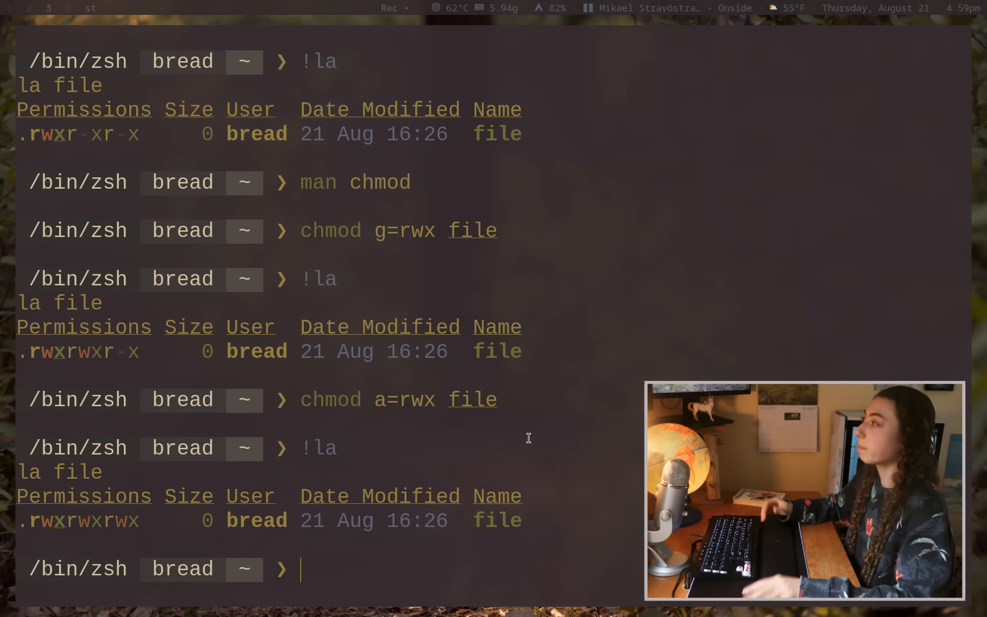
type("chmod a")
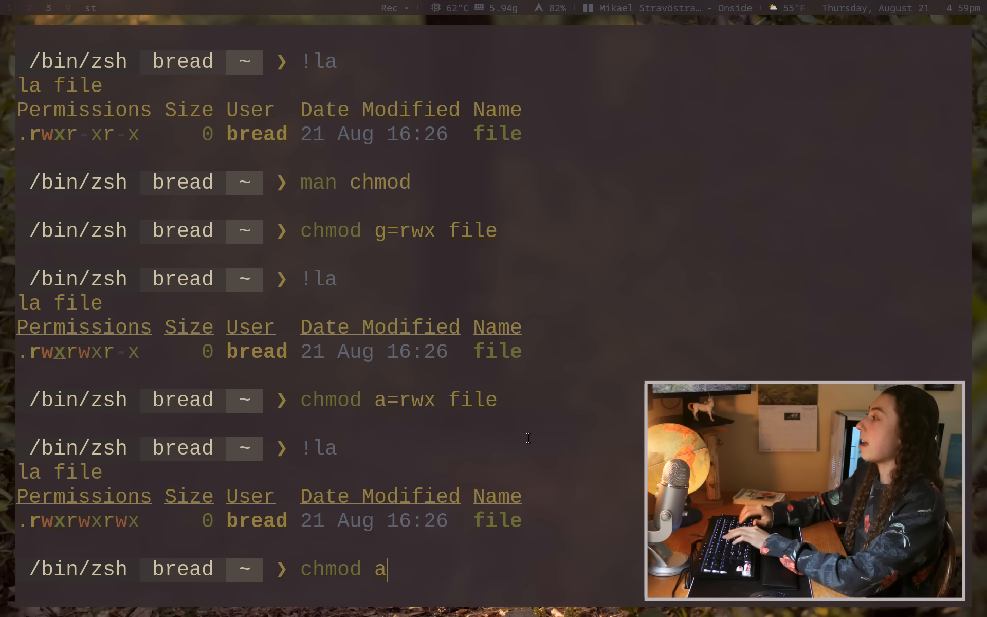
type("-w file")
type("!la")
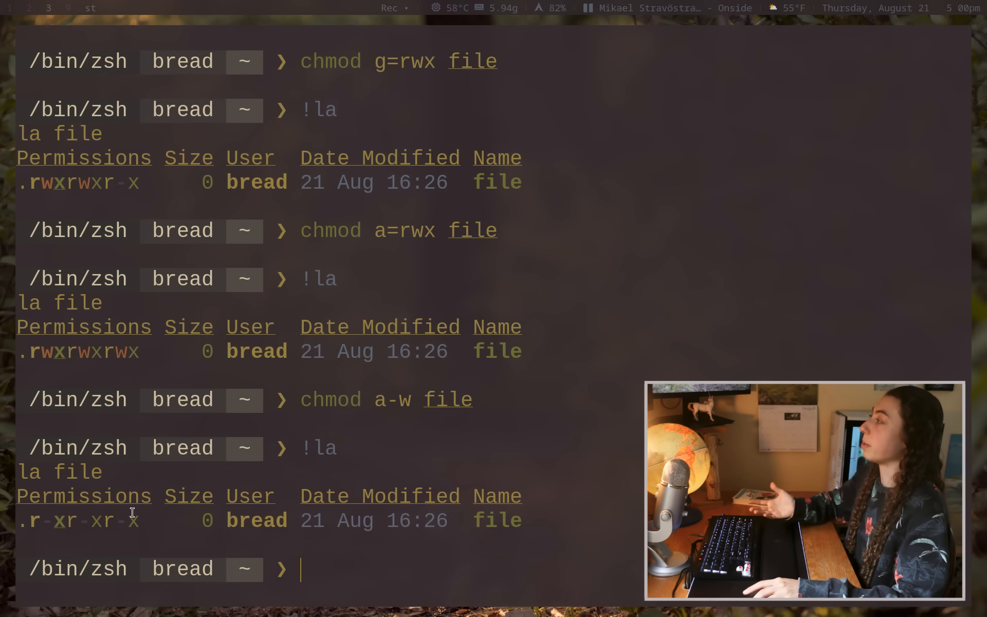
mouse_move(545, 441)
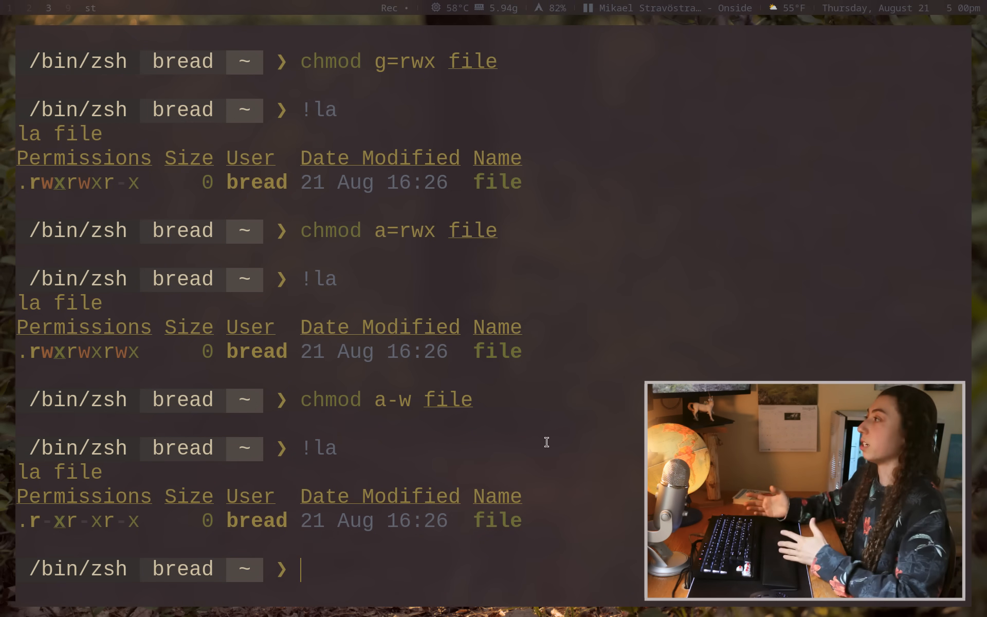
Run la -do /tmp to show the directory's 1777 drwxrwxrwt mode owned by root.
type("la -d")
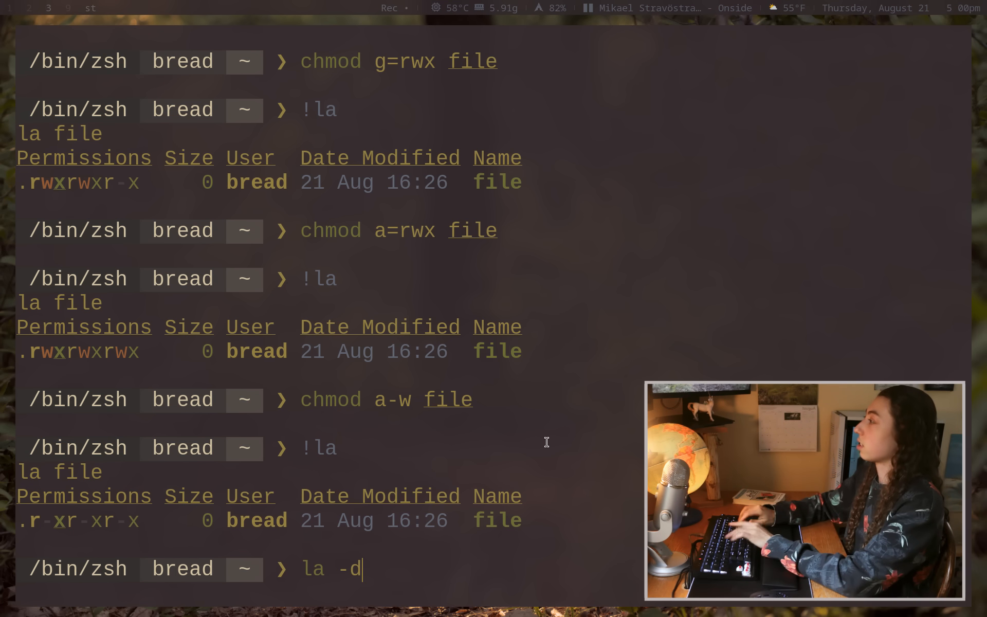
type("o /tmp")
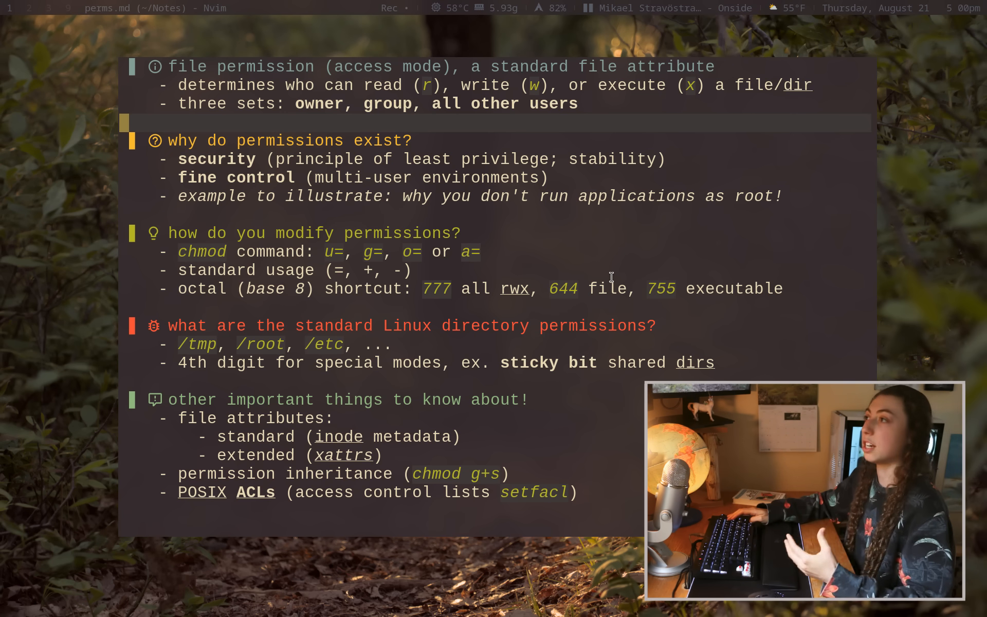
mouse_move(447, 284)
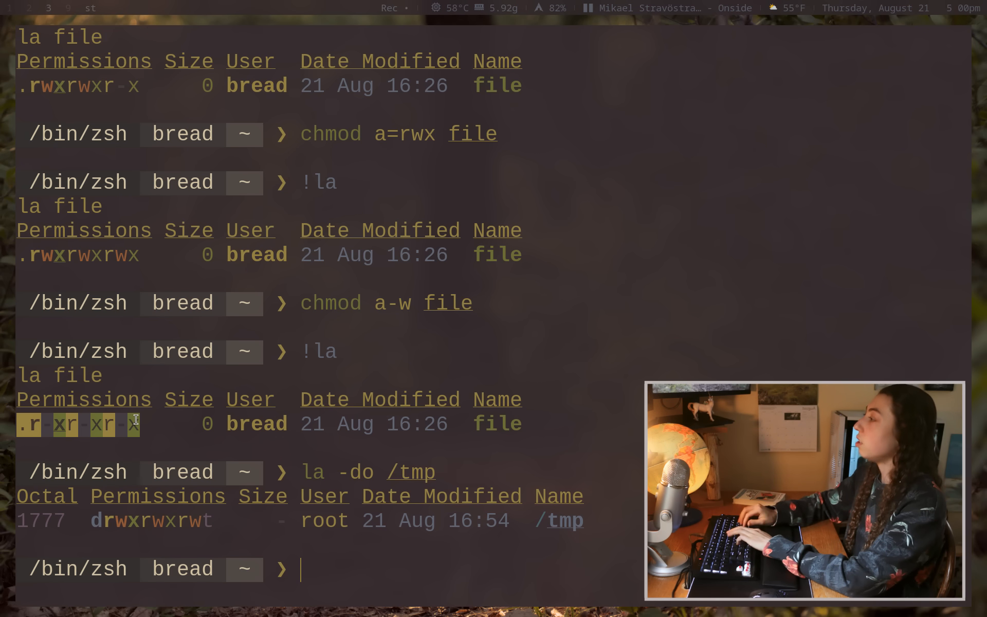
Run chmod 777 file to give everyone read, write and execute.
type("chmod")
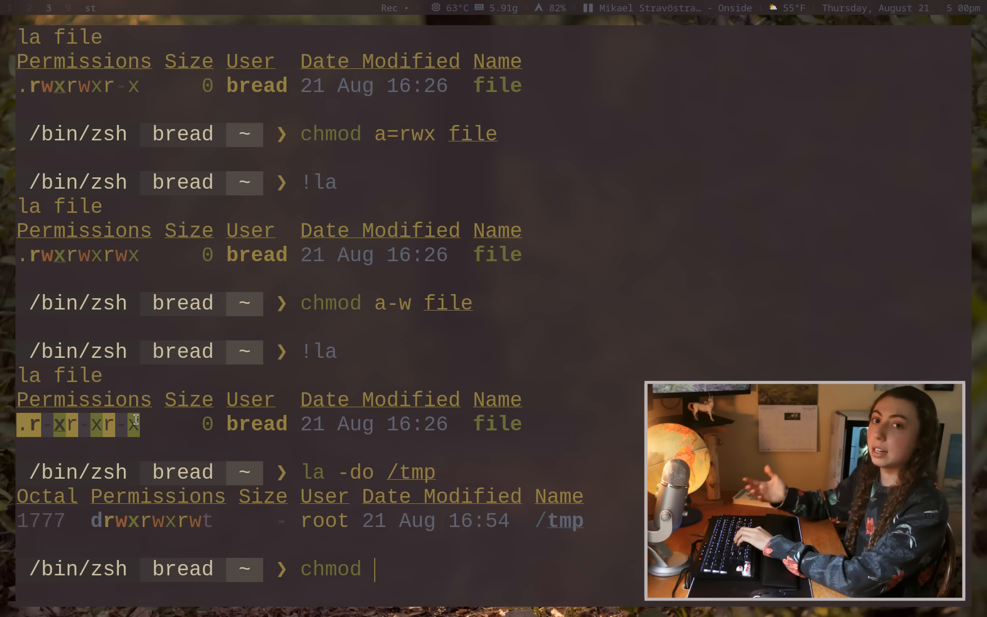
type("777")
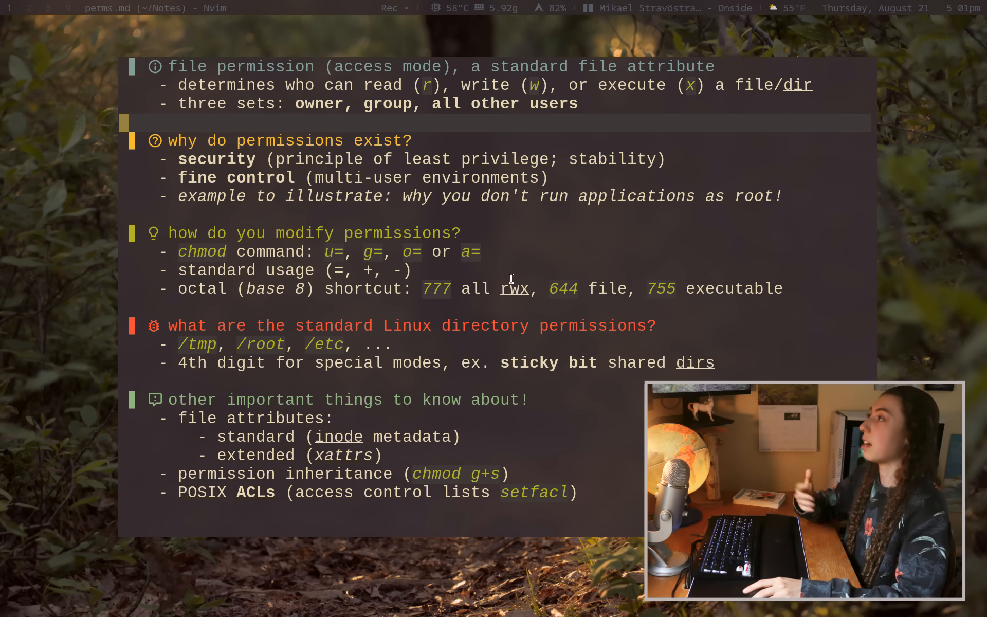
mouse_move(582, 299)
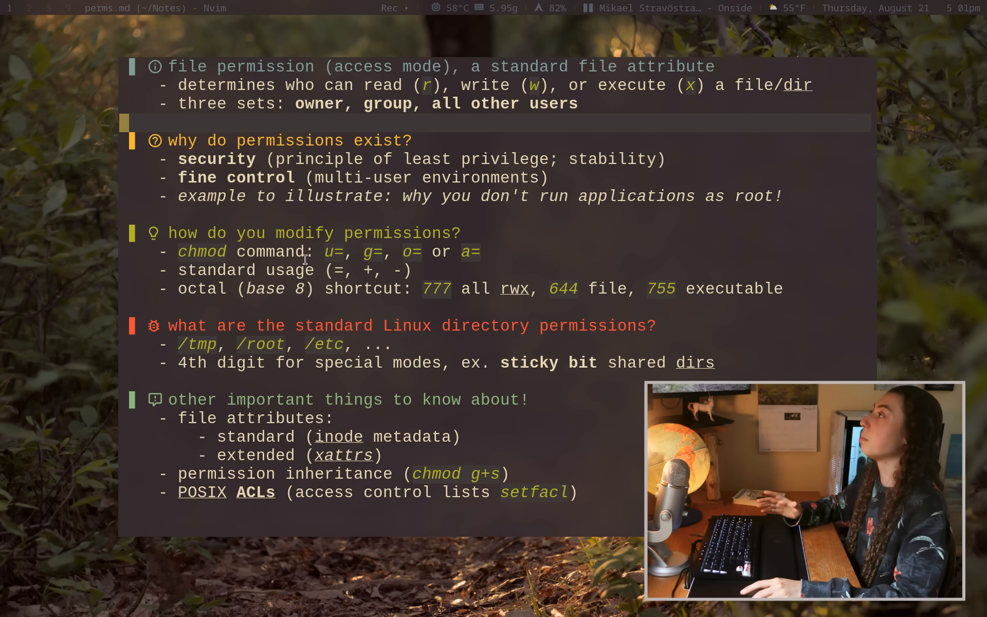
mouse_move(332, 252)
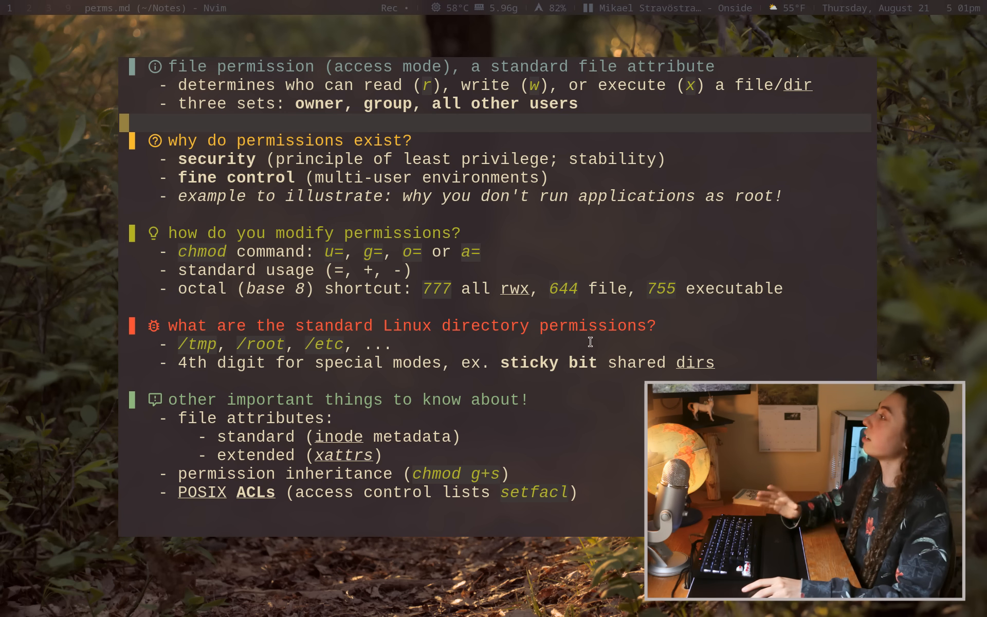
mouse_move(560, 347)
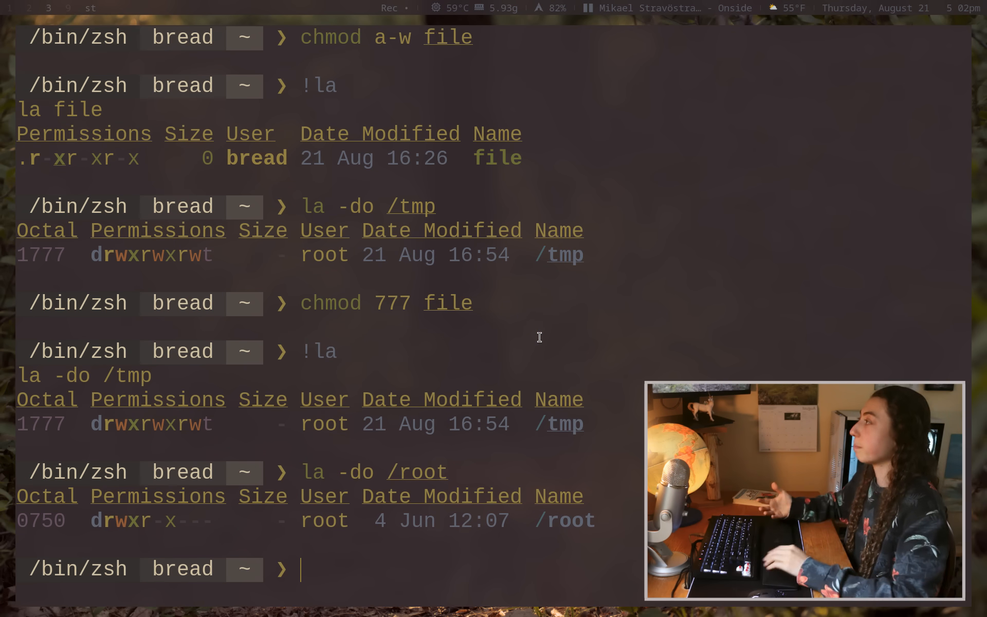
Run la -do on /home/bread showing 0700, and highlight the leading 1 in /tmp's 1777.
double_click(40, 520)
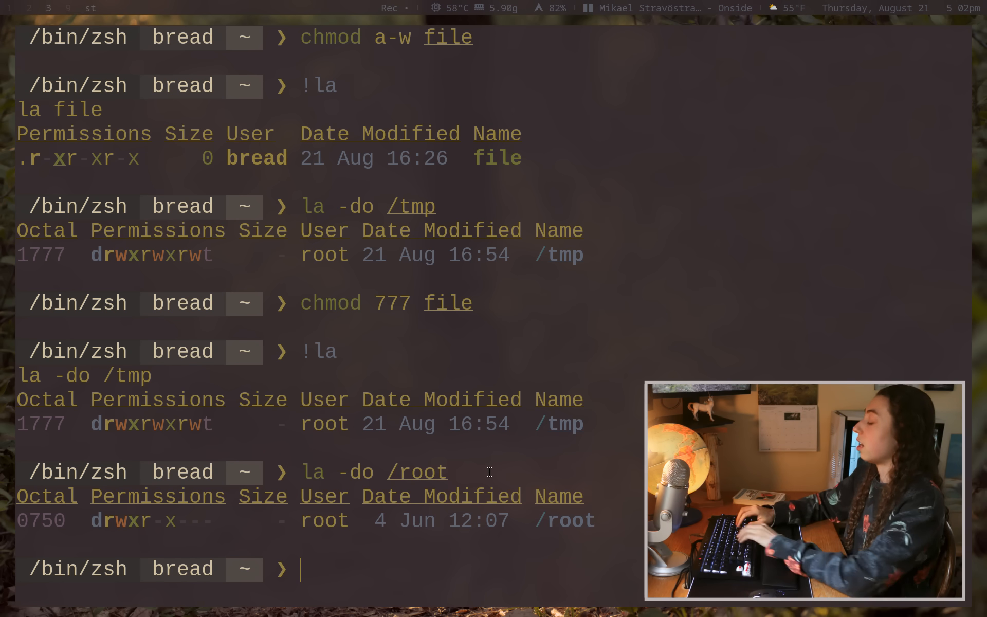
type("la -do /hom")
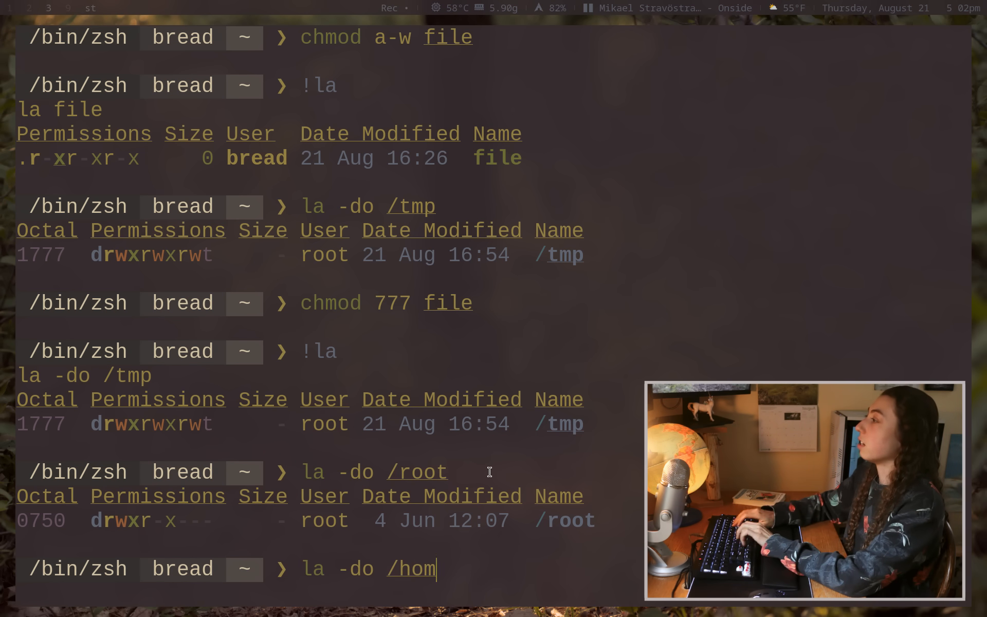
key("Return")
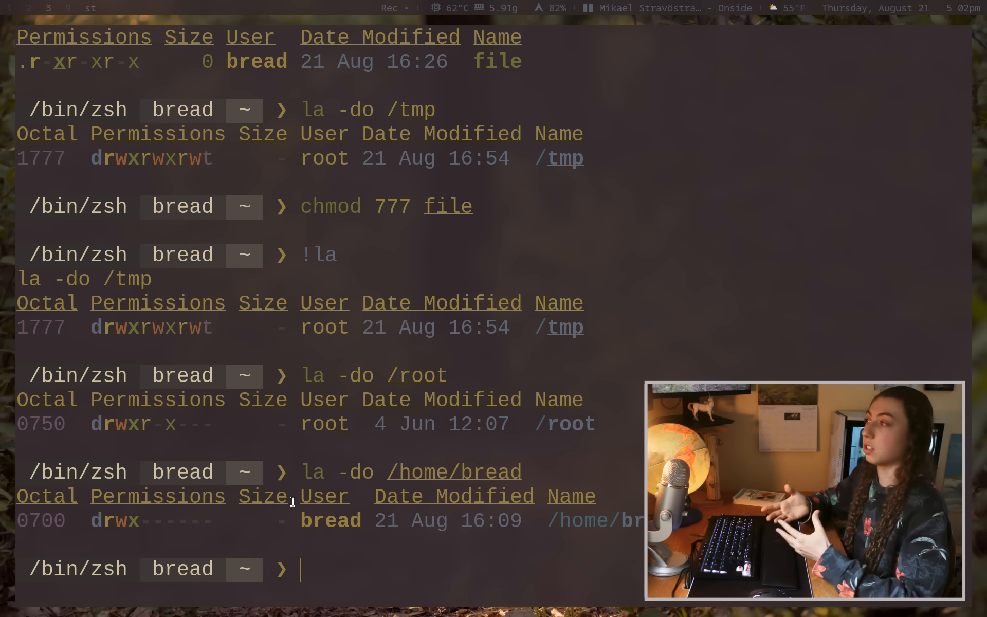
mouse_move(113, 453)
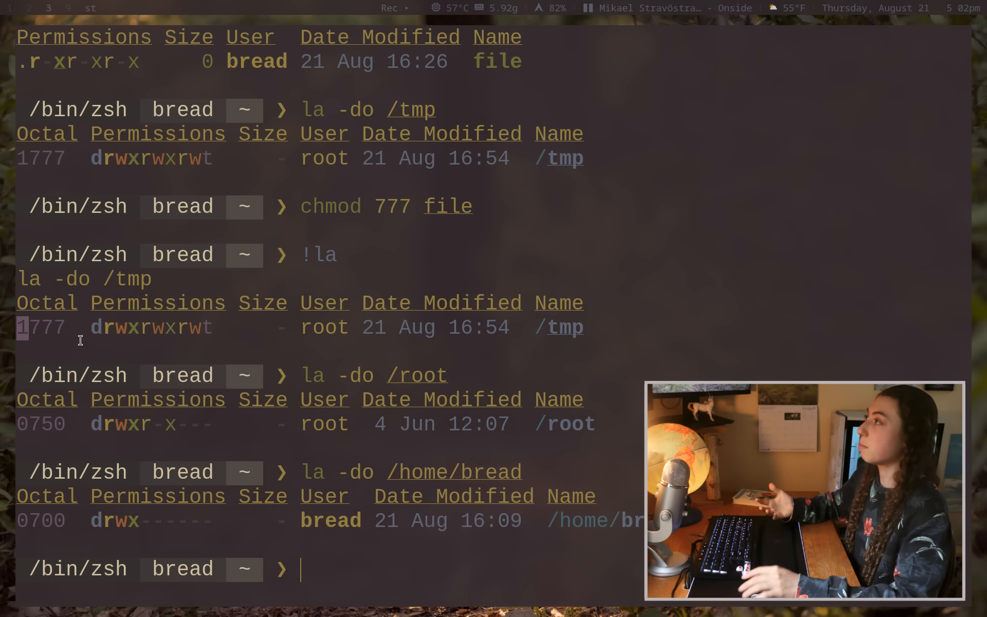
double_click(558, 327)
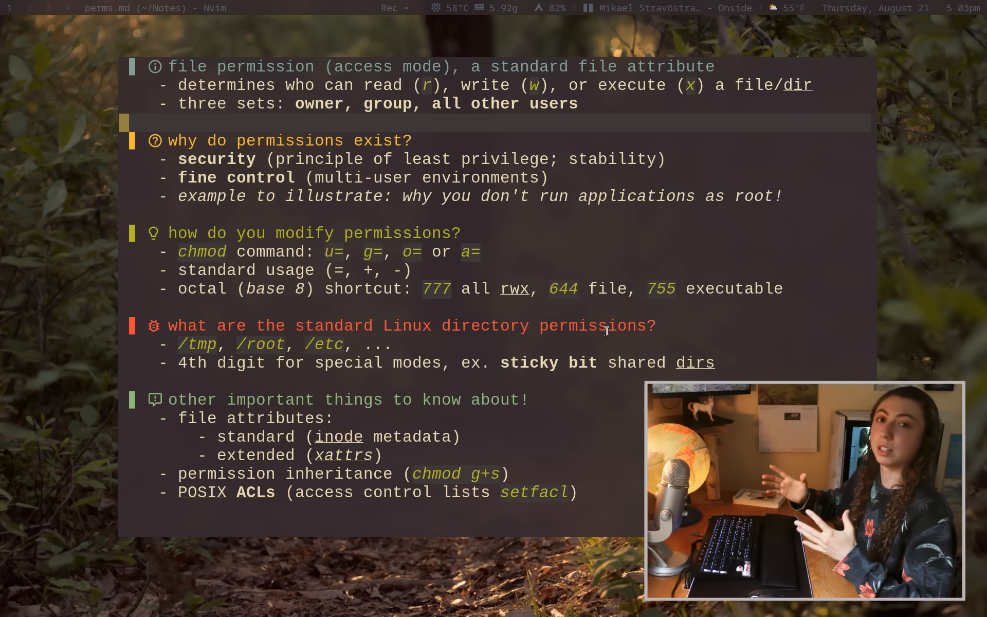
mouse_move(493, 371)
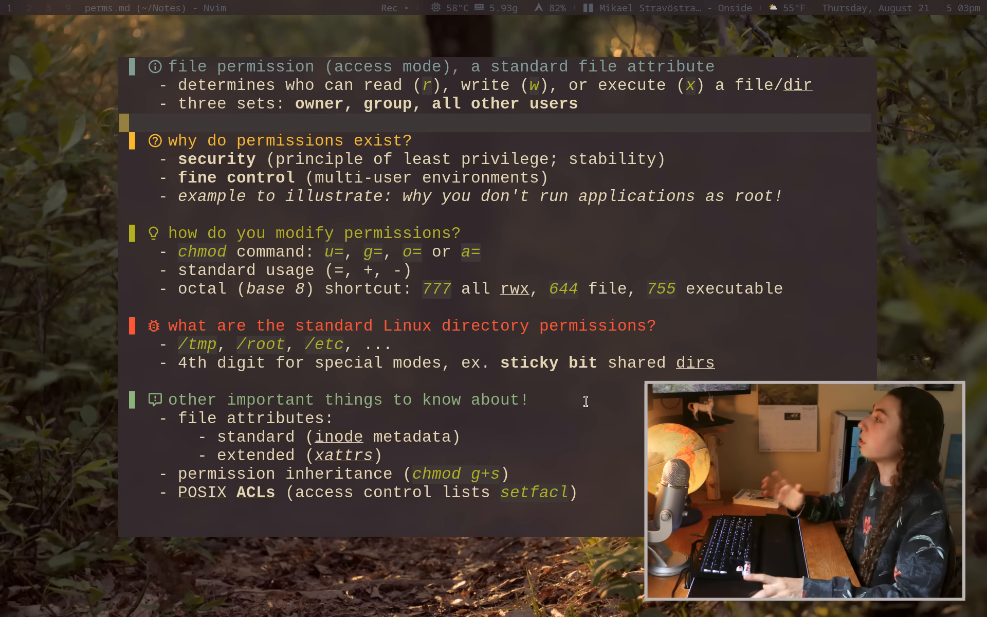
mouse_move(448, 416)
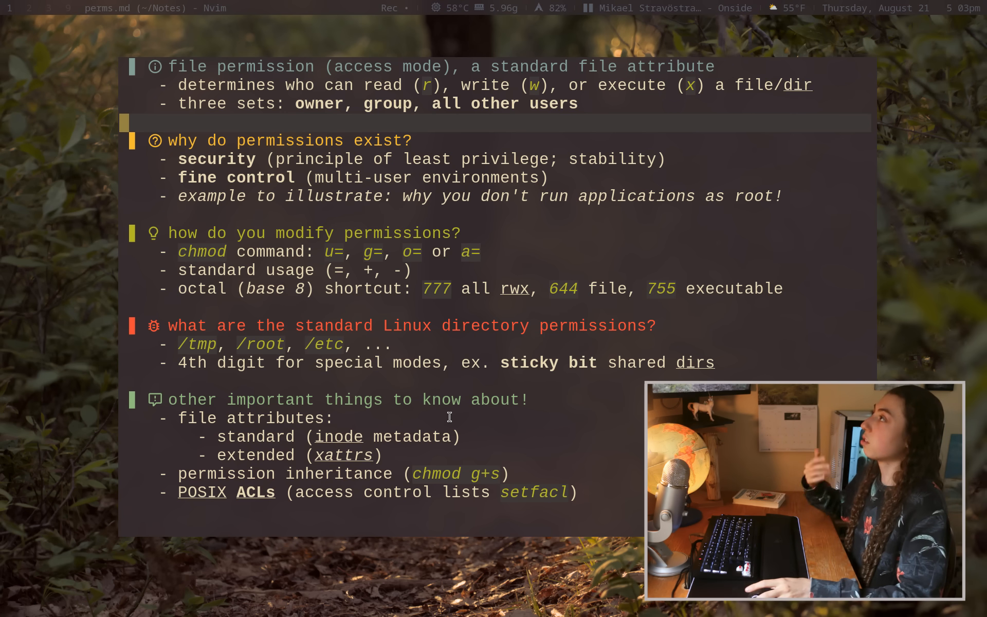
mouse_move(350, 454)
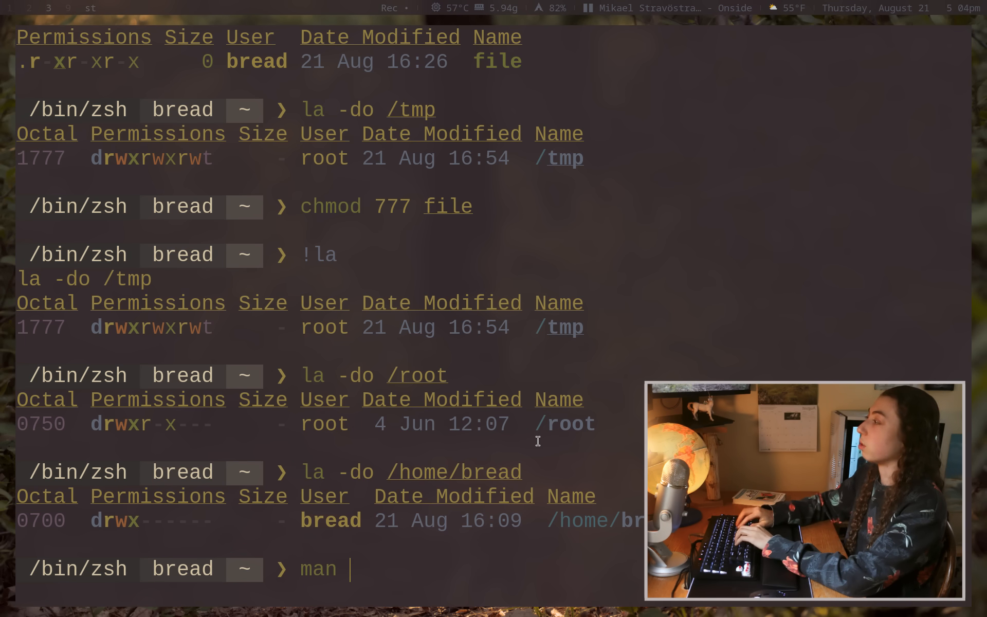
Enter man setfacl at the prompt without running it yet.
type("setfac")
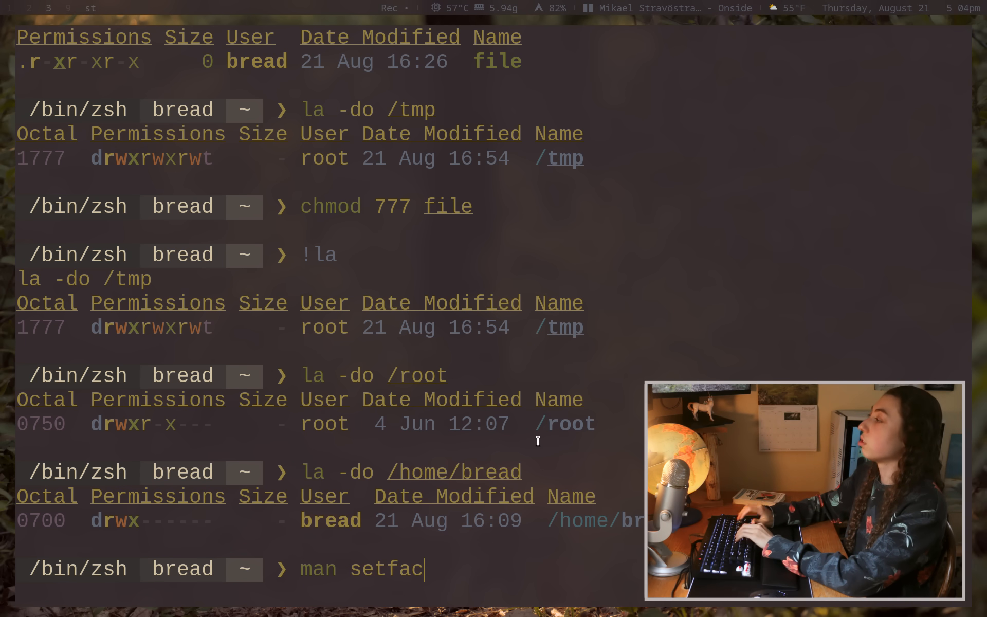